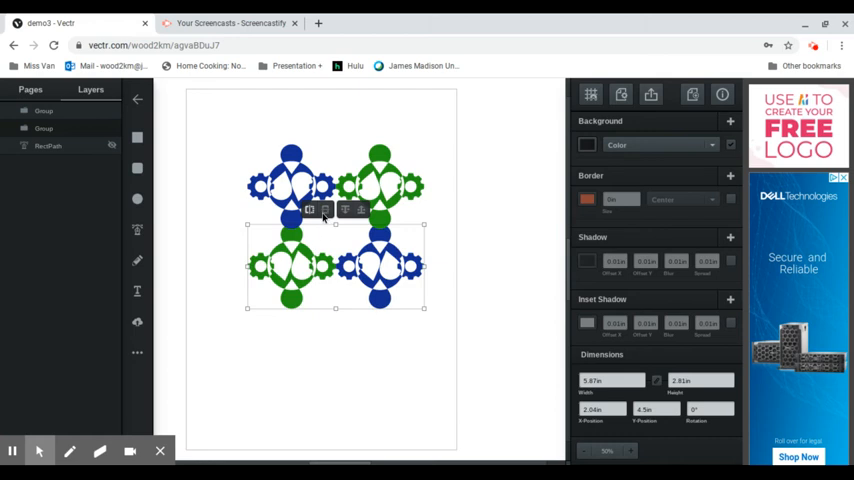
pyautogui.moveTo(449, 158)
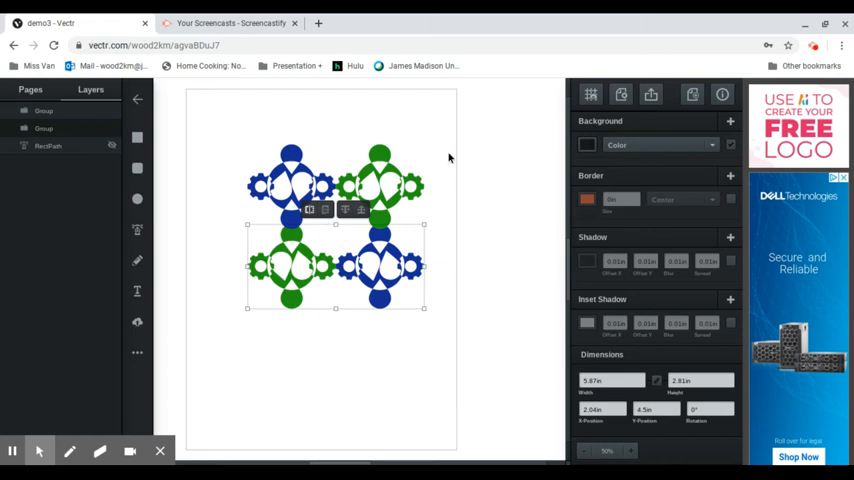
pyautogui.moveTo(391, 320)
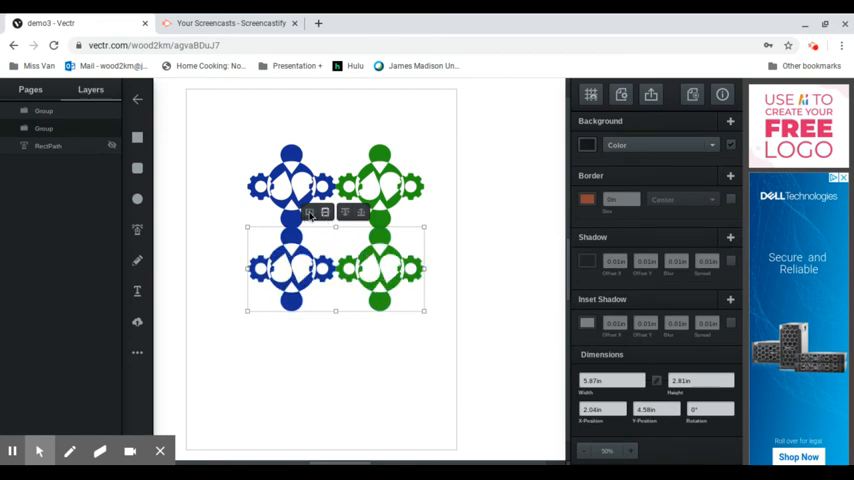
# Flip the lower pair of motifs so blue and green alternate, then deselect.
pyautogui.click(310, 211)
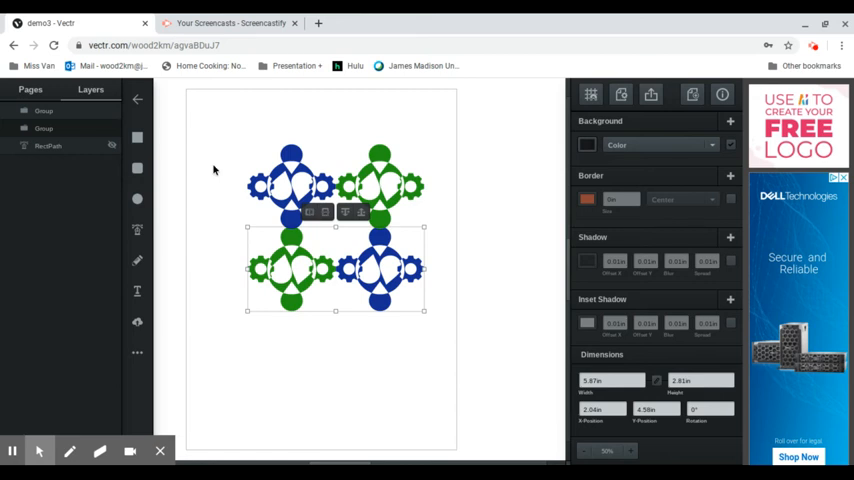
pyautogui.click(223, 177)
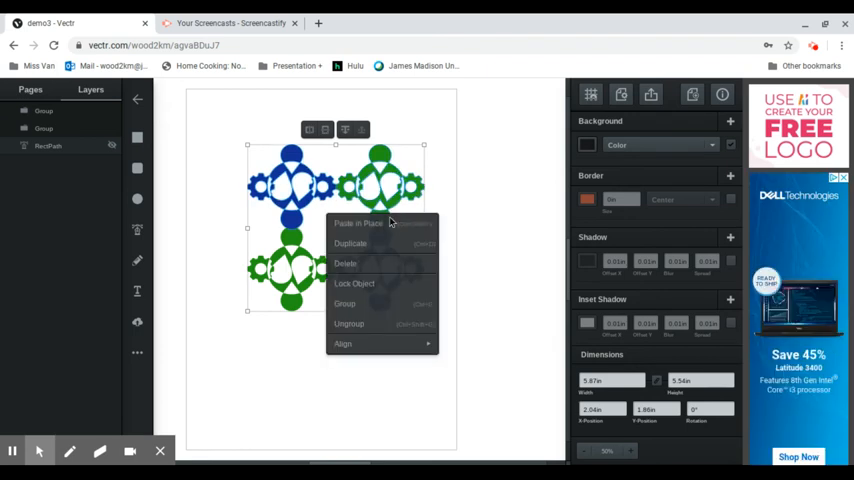
pyautogui.moveTo(352, 304)
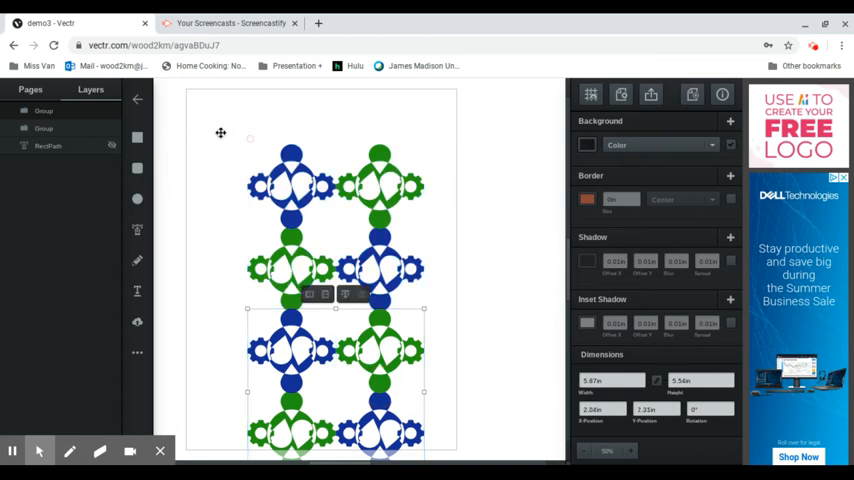
pyautogui.moveTo(223, 138)
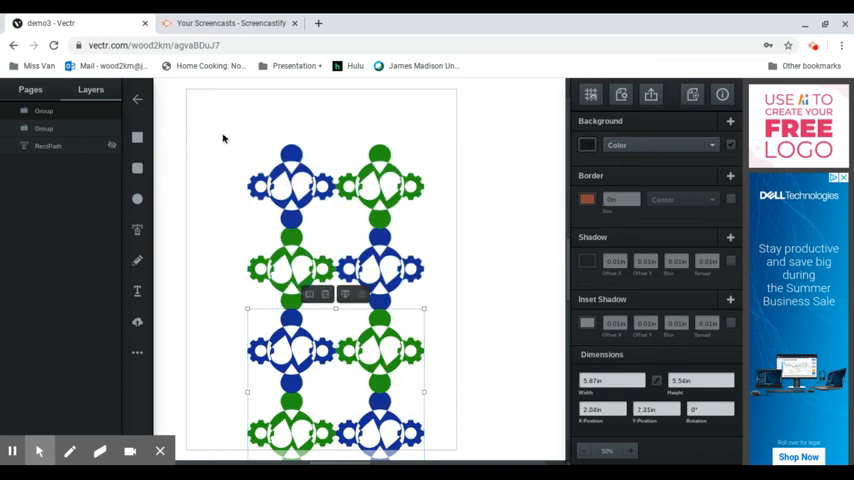
pyautogui.moveTo(425, 413)
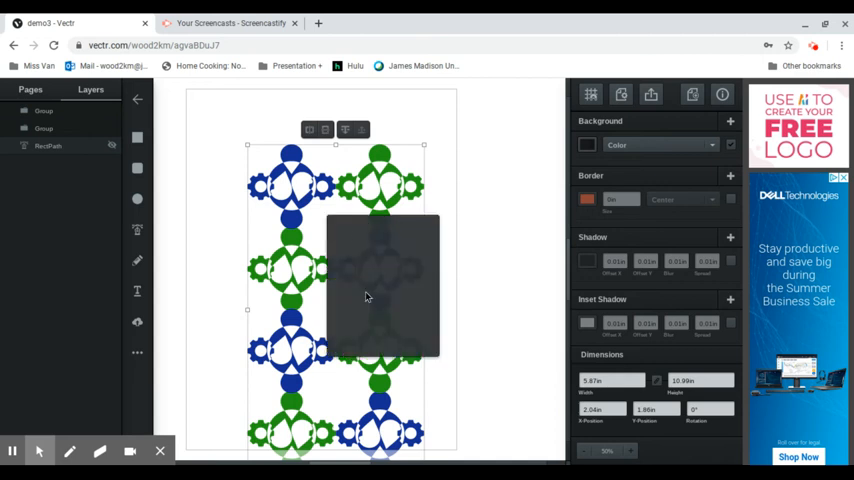
pyautogui.moveTo(308, 206)
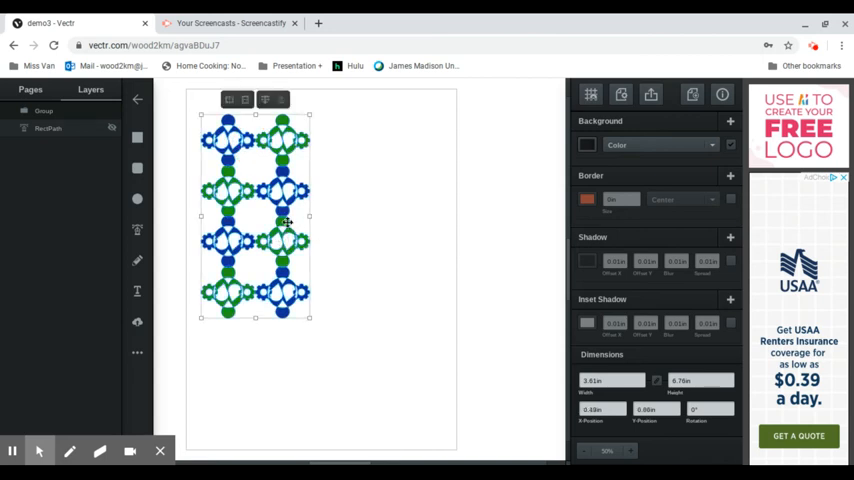
pyautogui.moveTo(285, 201)
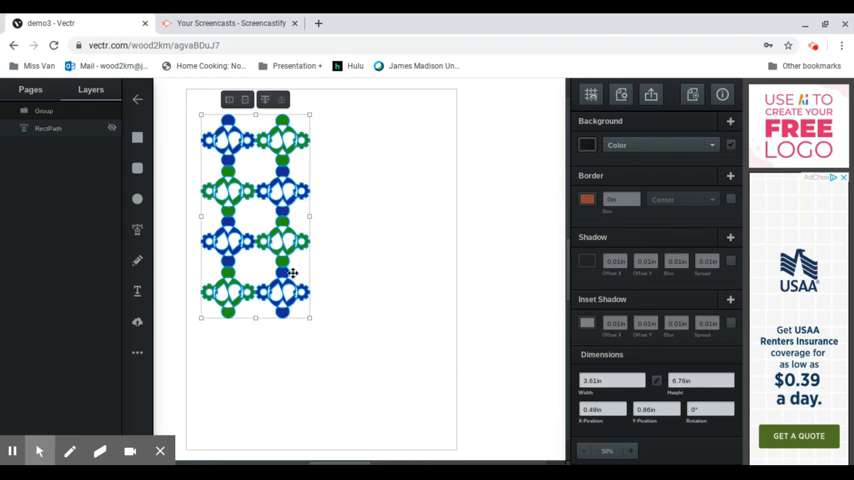
pyautogui.moveTo(288, 193)
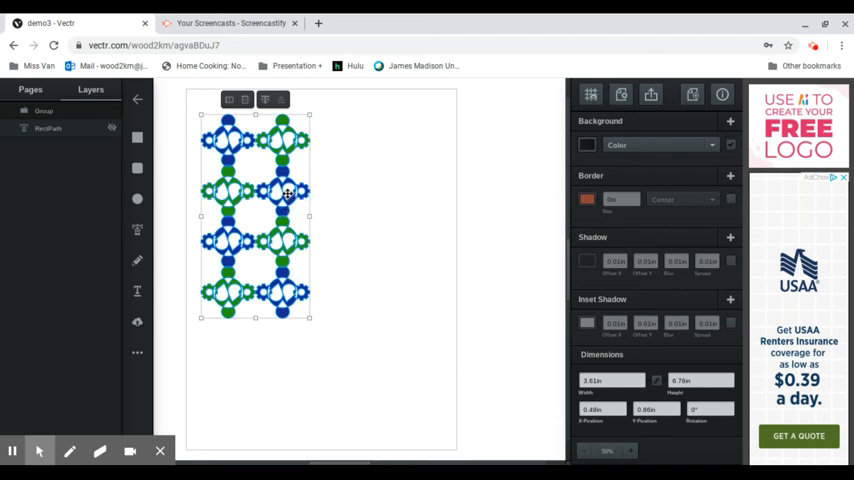
pyautogui.moveTo(455, 233)
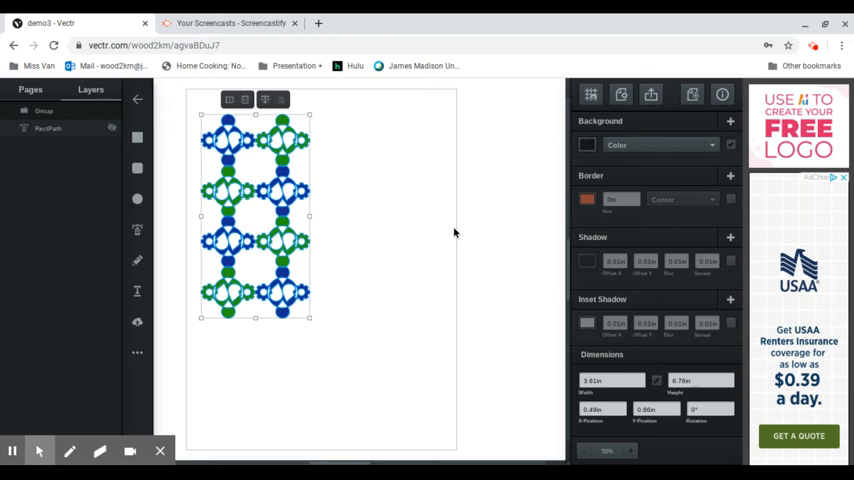
pyautogui.moveTo(258, 216)
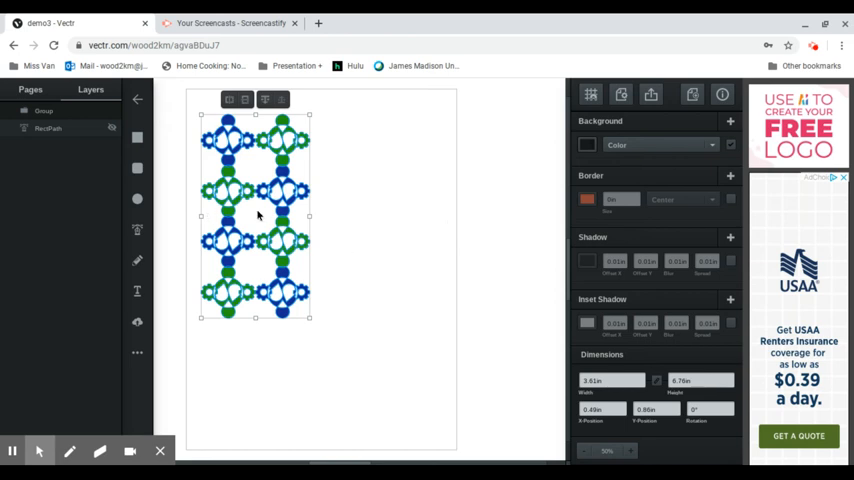
pyautogui.moveTo(480, 213)
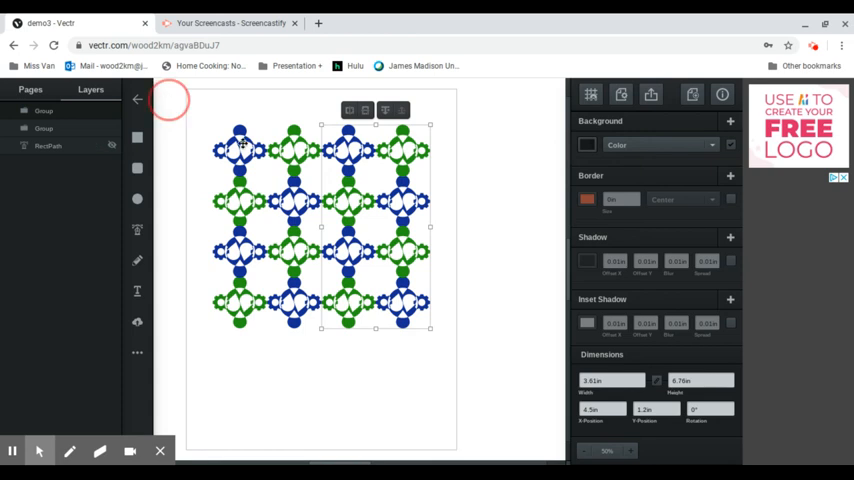
# Unhide the RectPath rectangle and give it a bright light-cyan background colour.
pyautogui.click(320, 400)
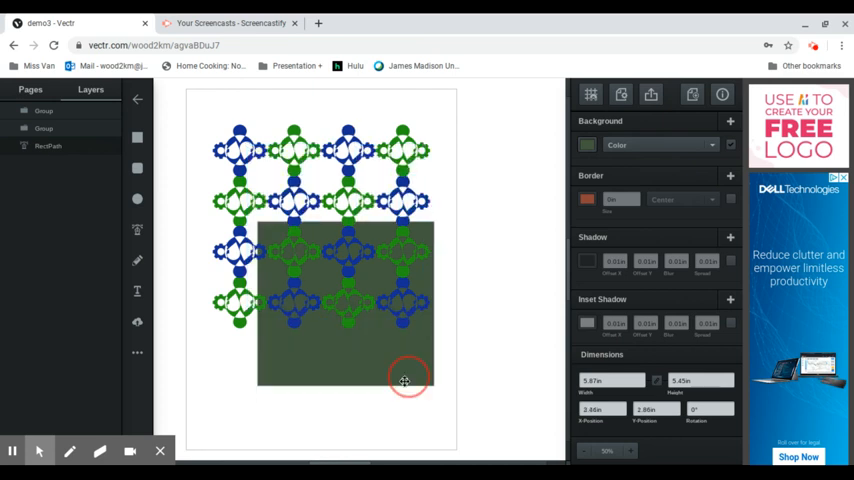
pyautogui.click(587, 145)
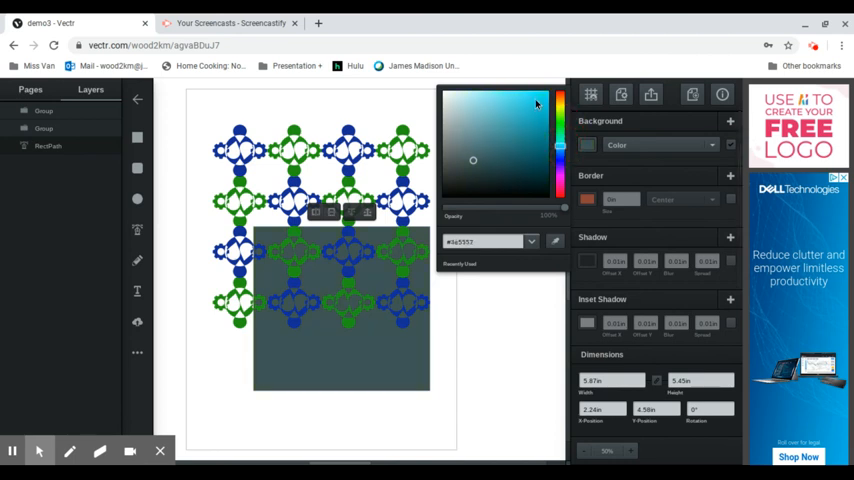
pyautogui.click(535, 100)
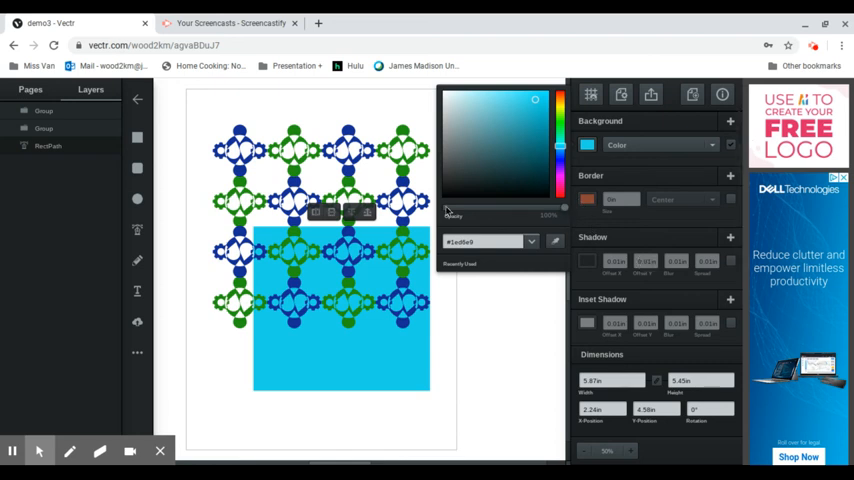
pyautogui.moveTo(735, 208)
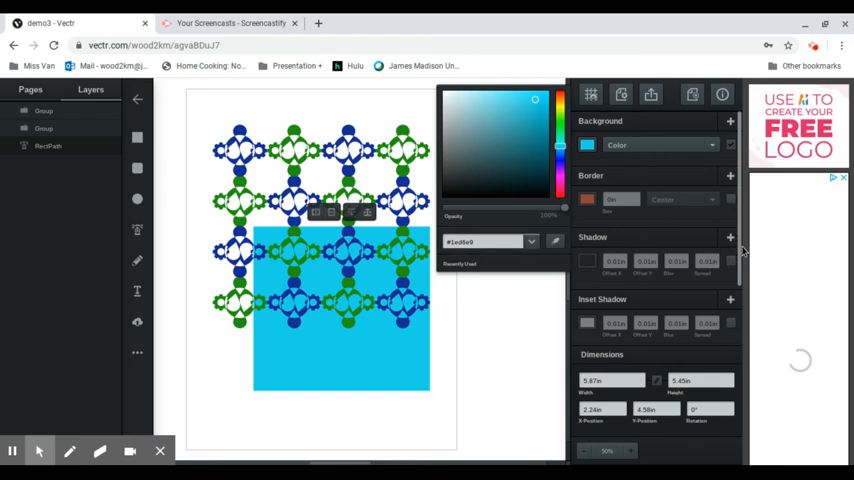
# Set the rectangle's opacity to 57% and drag it over the lattice's lower right.
pyautogui.scroll(-3)
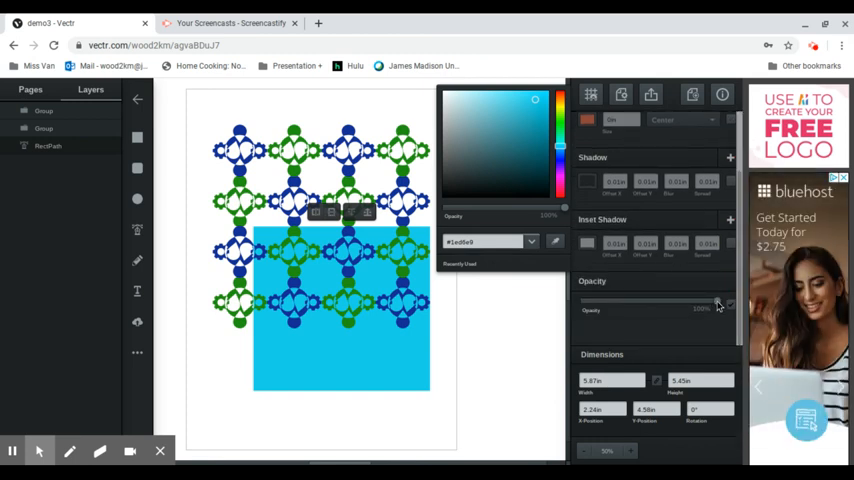
pyautogui.moveTo(717, 300); pyautogui.dragTo(658, 300)
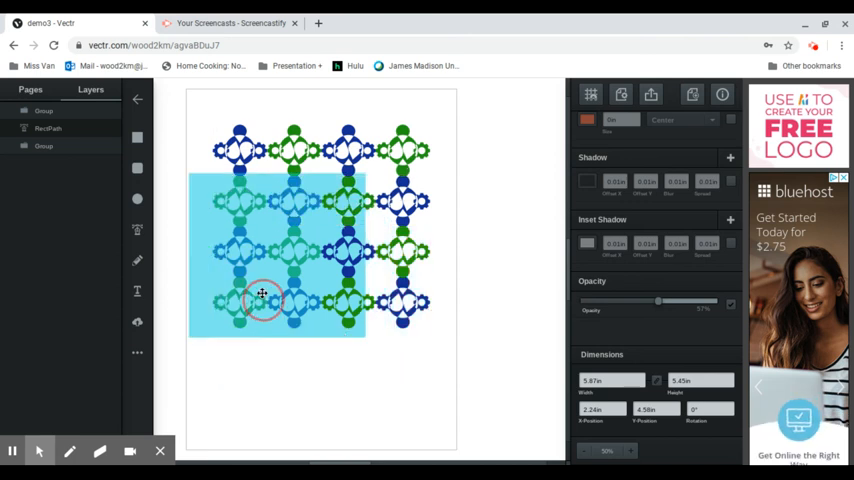
pyautogui.moveTo(262, 293); pyautogui.dragTo(247, 242)
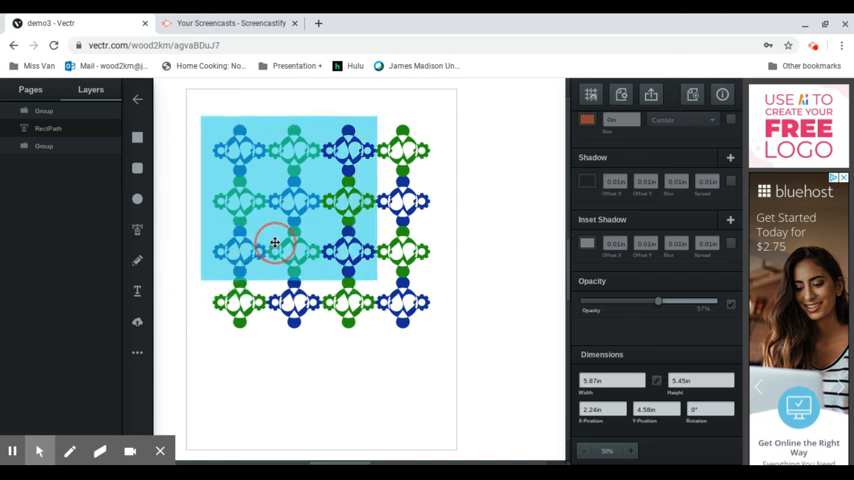
pyautogui.moveTo(275, 242); pyautogui.dragTo(221, 242)
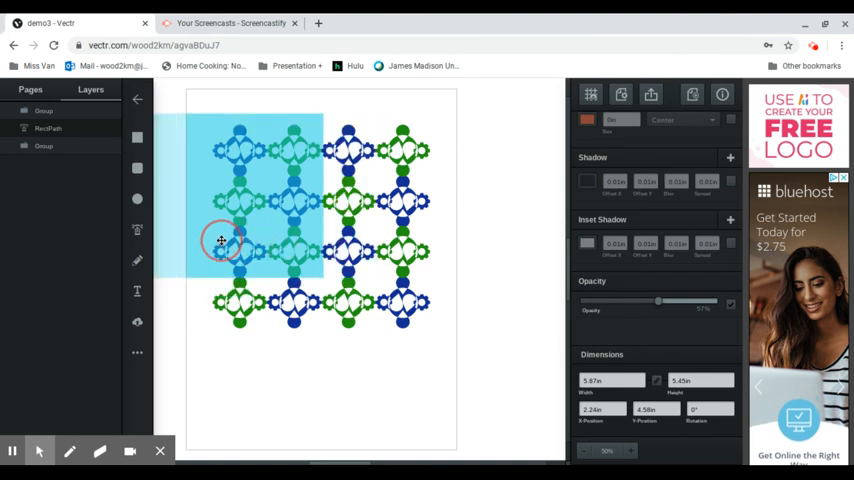
pyautogui.moveTo(365, 300)
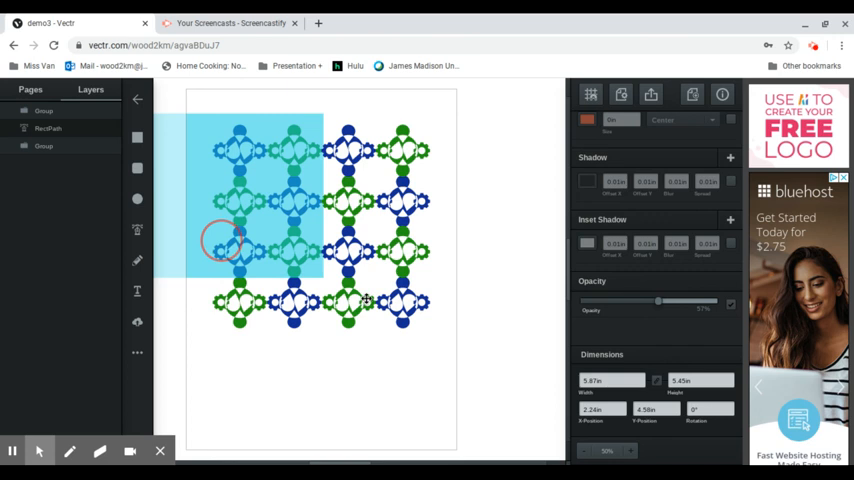
pyautogui.moveTo(225, 240); pyautogui.dragTo(205, 167)
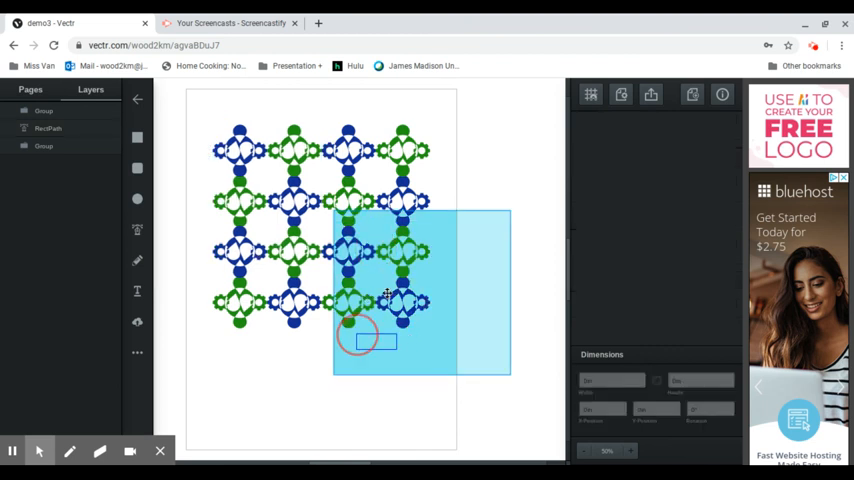
# Fit the rectangle over the whole 4×4 lattice and move RectPath to the bottom layer.
pyautogui.click(420, 290)
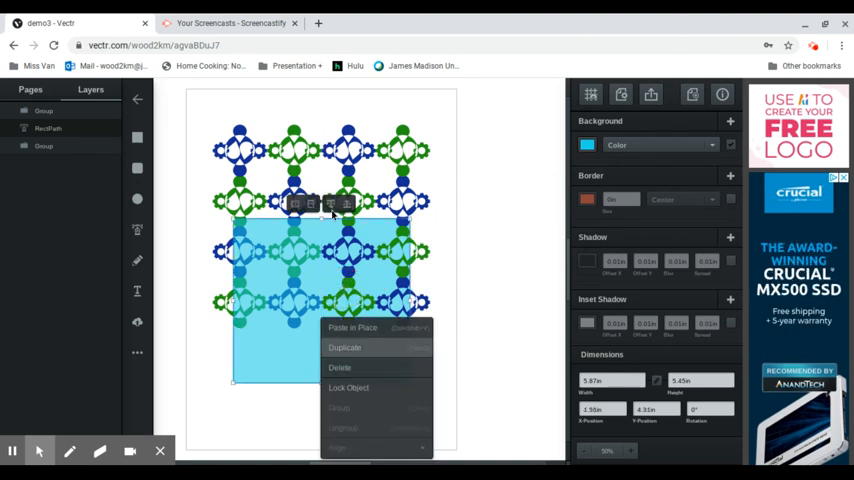
pyautogui.click(345, 347)
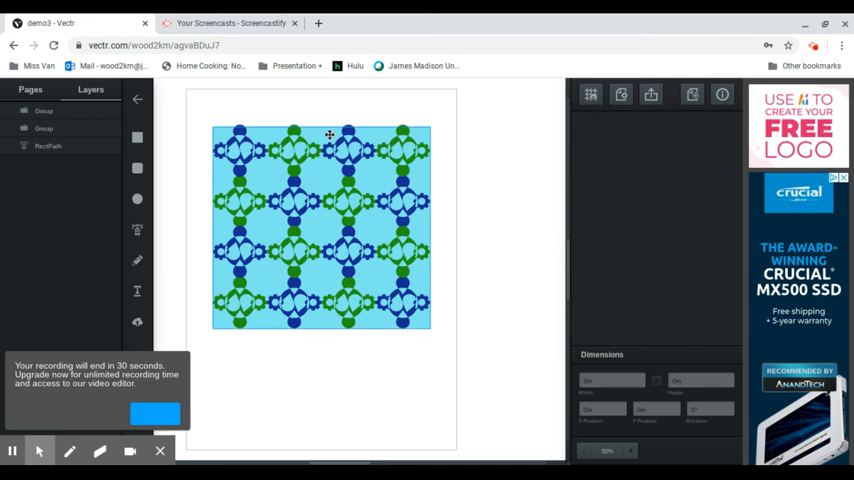
pyautogui.click(320, 225)
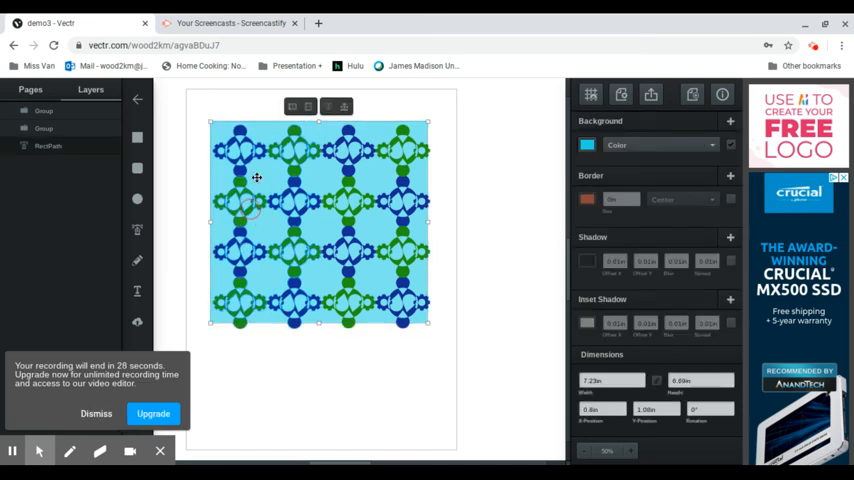